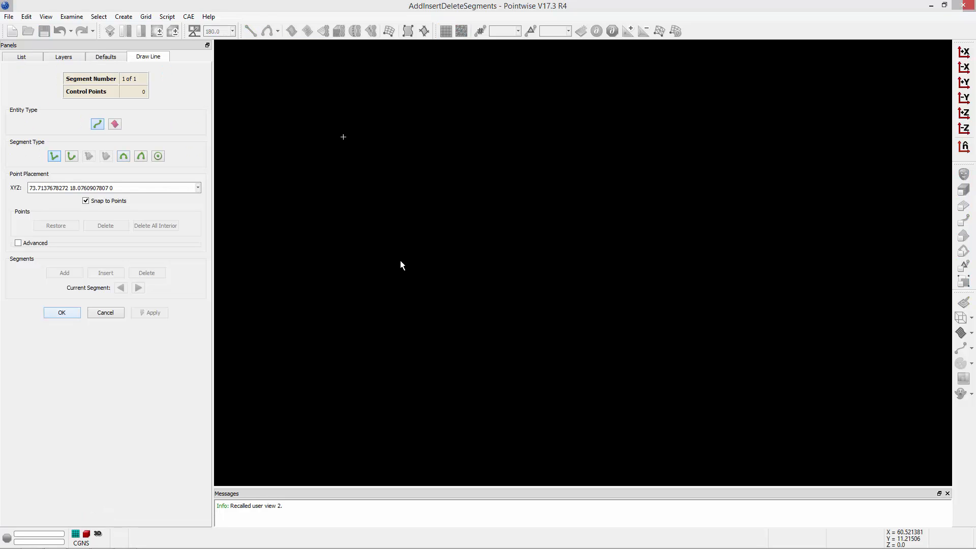
Draw the first linear segment from the bottom point straight up to the top point.
{"action": "left_click", "coordinate": [429, 451]}
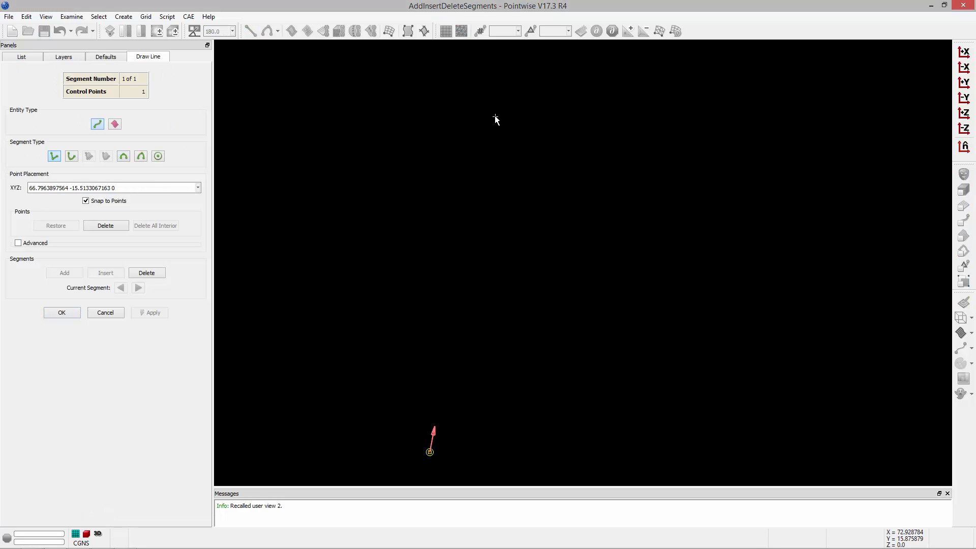
{"action": "left_click", "coordinate": [495, 119]}
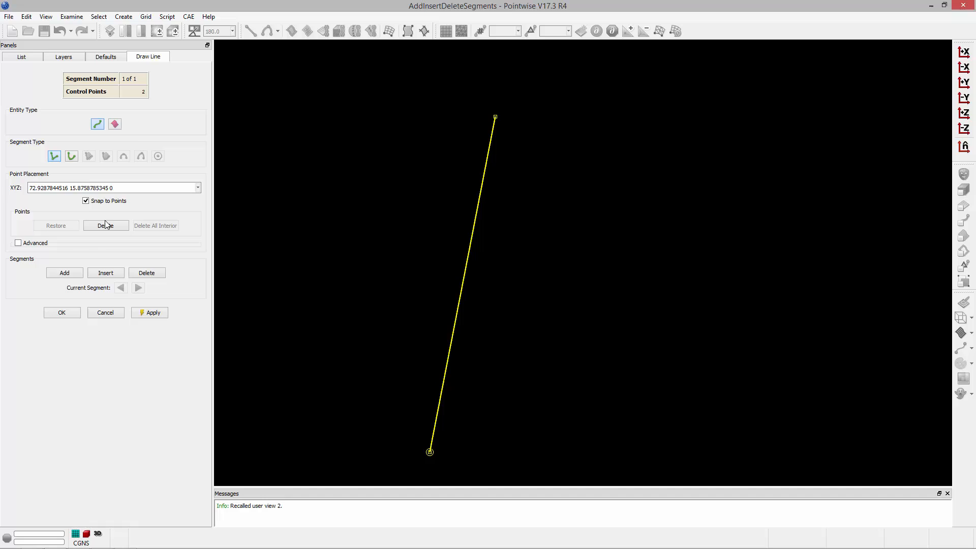
Add a second segment of Circle type to form the arc bulging right from the line's top.
{"action": "left_click", "coordinate": [65, 273]}
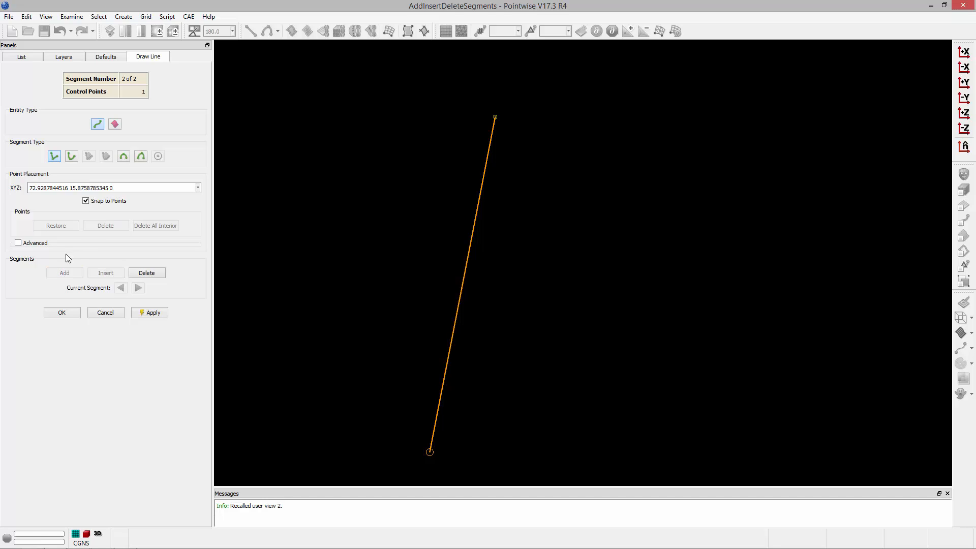
{"action": "mouse_move", "coordinate": [124, 155]}
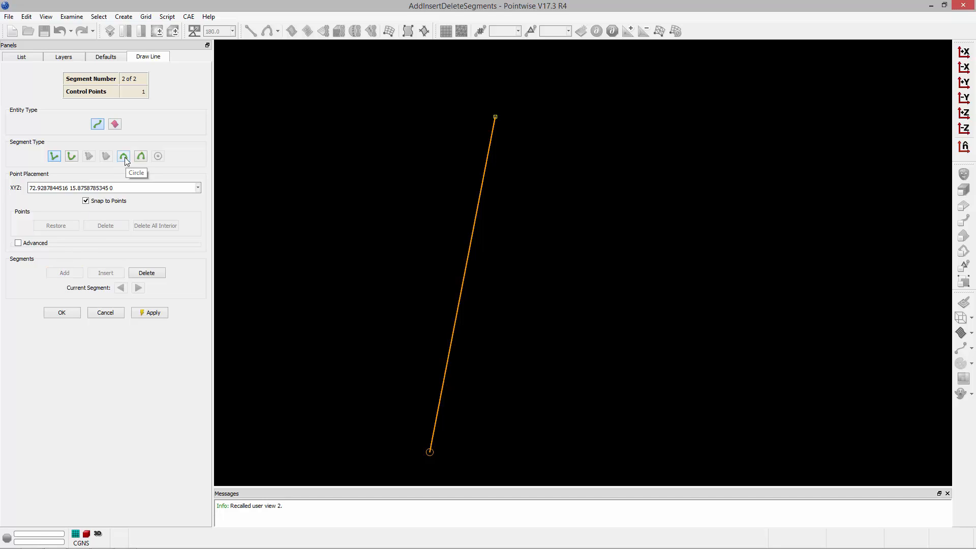
{"action": "left_click", "coordinate": [123, 155]}
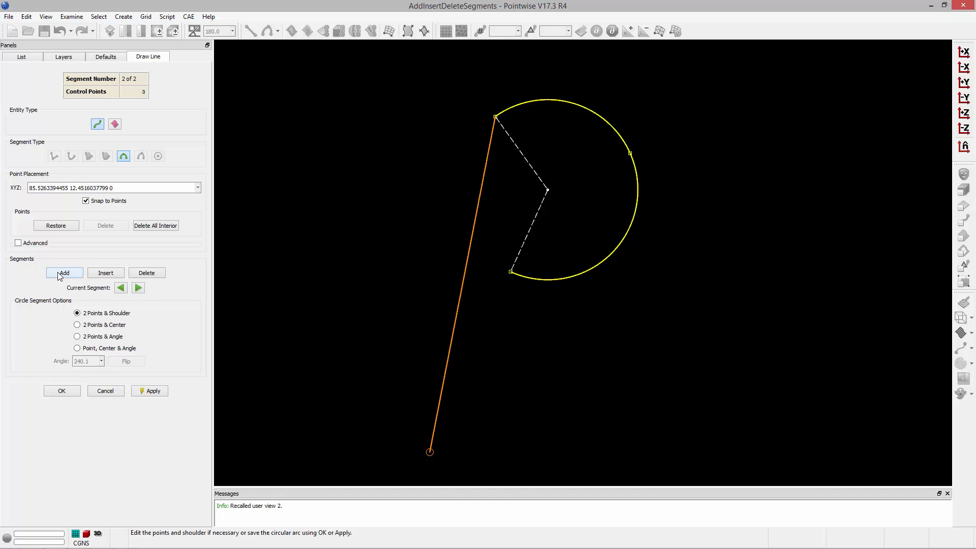
Add a third Conic segment as the tail, with its tangent point at lower left.
{"action": "left_click", "coordinate": [64, 273]}
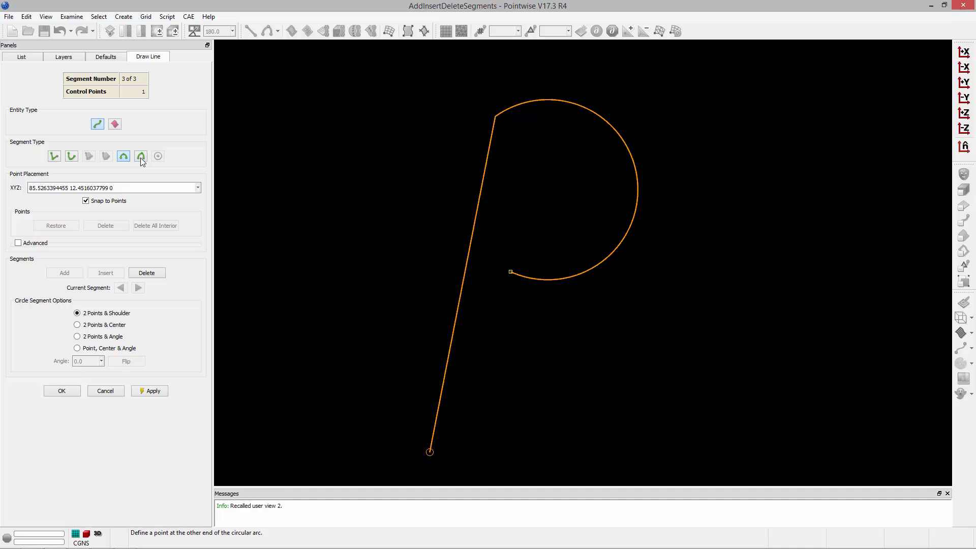
{"action": "left_click", "coordinate": [141, 156]}
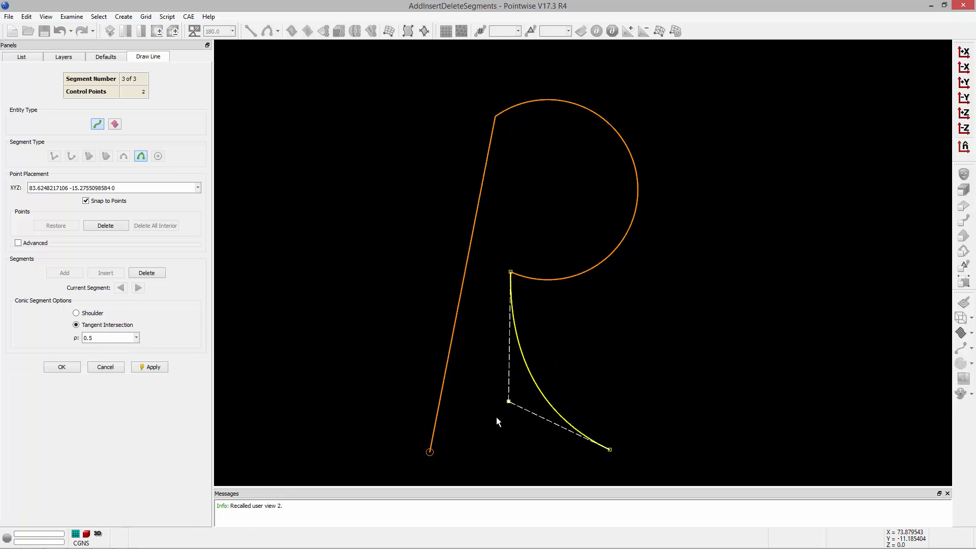
{"action": "left_click", "coordinate": [139, 288]}
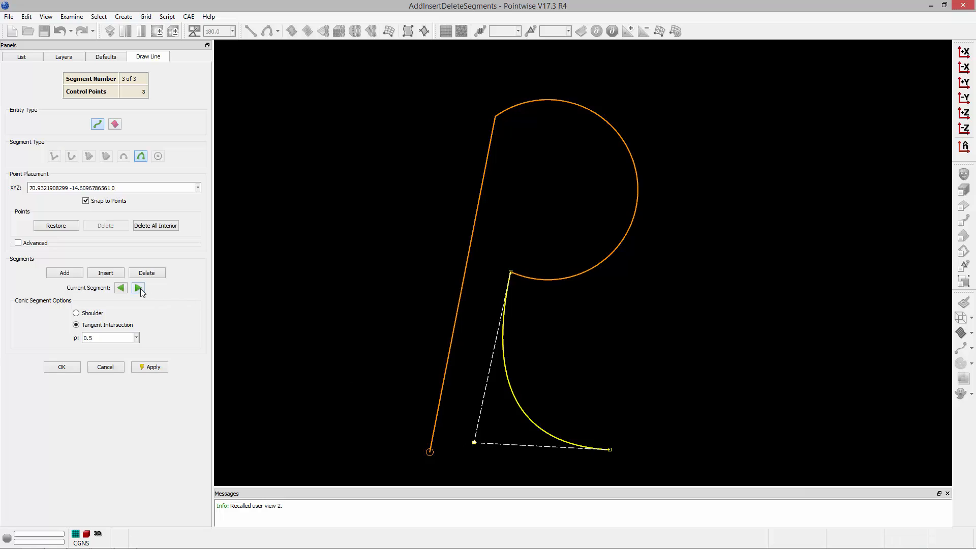
Delete the conic tail segment 3 and begin a fresh third segment.
{"action": "left_click", "coordinate": [120, 288]}
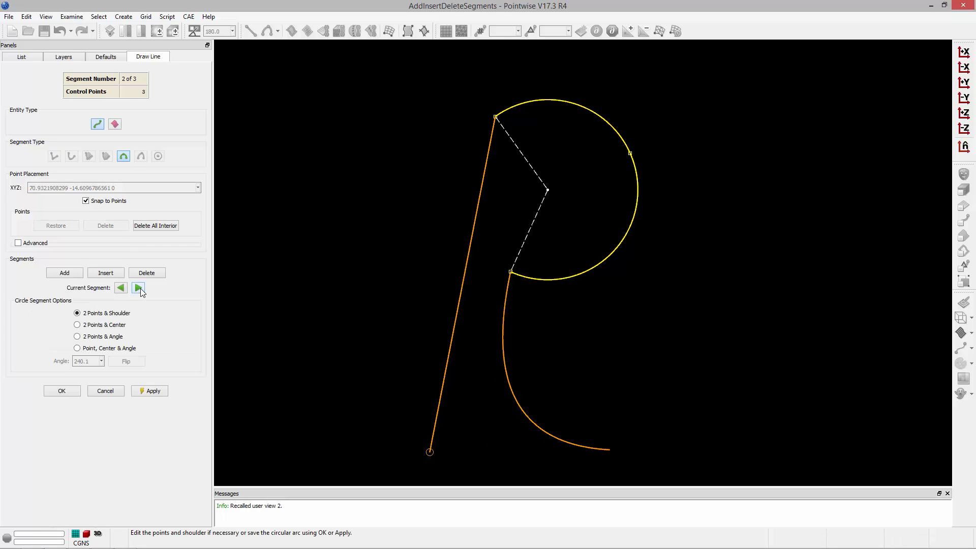
{"action": "left_click", "coordinate": [120, 287]}
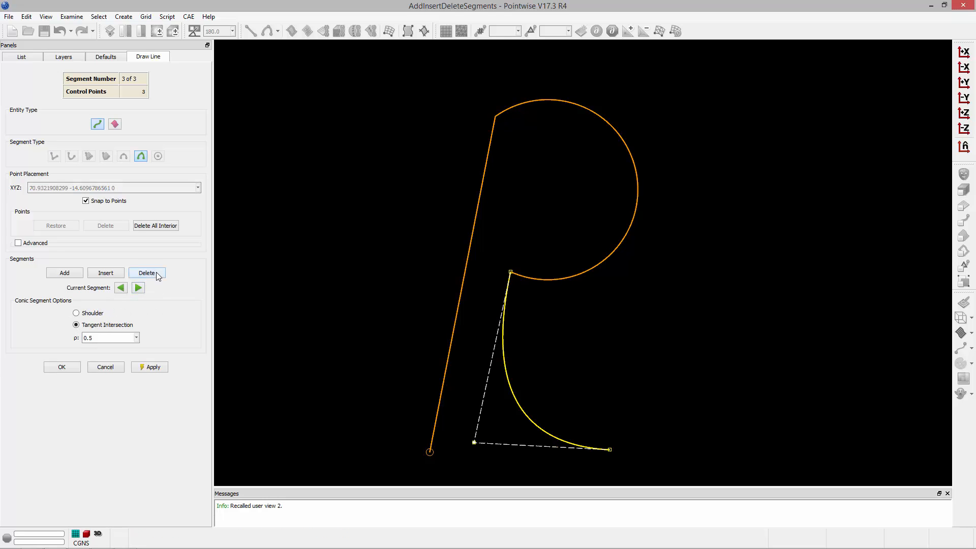
{"action": "left_click", "coordinate": [146, 273]}
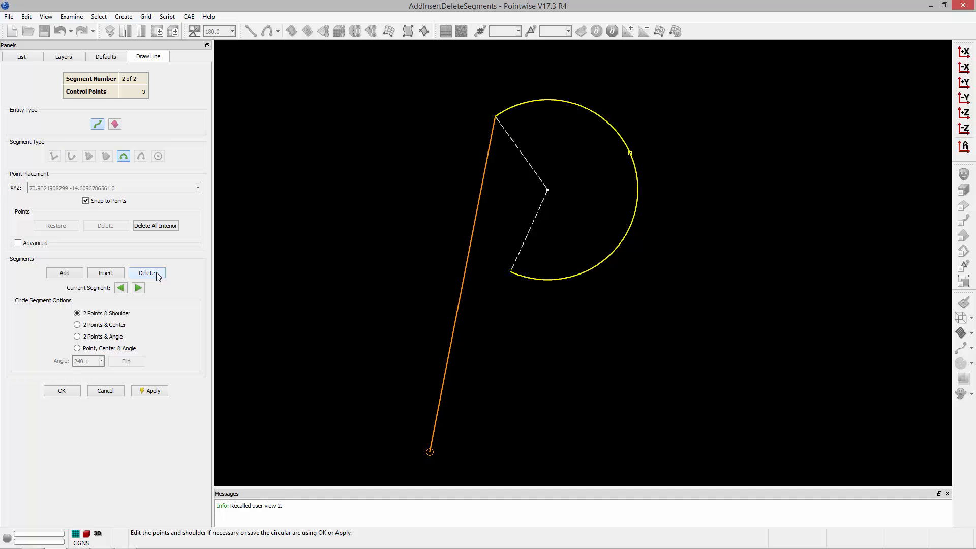
{"action": "left_click", "coordinate": [146, 272]}
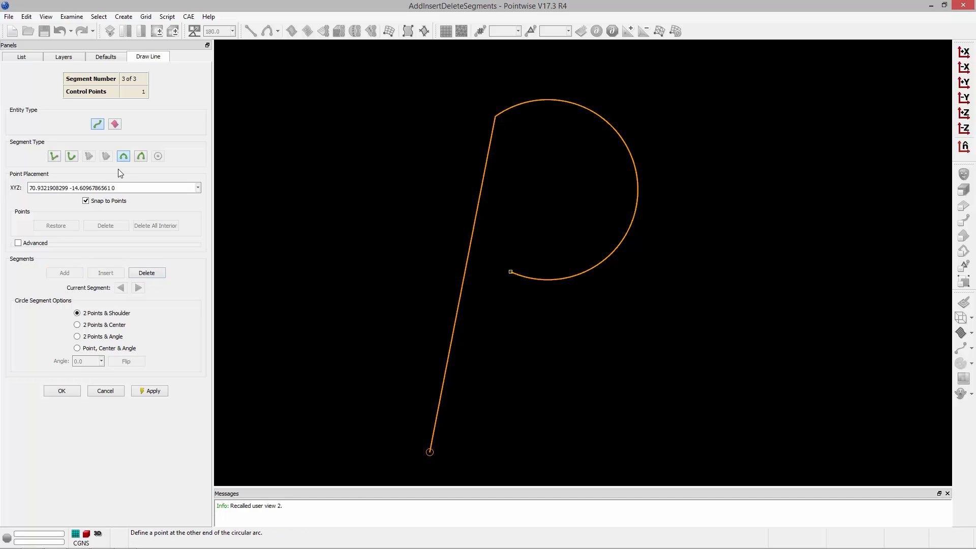
Redraw the Conic tail ending at bottom right with its tangent point at lower left.
{"action": "left_click", "coordinate": [141, 156]}
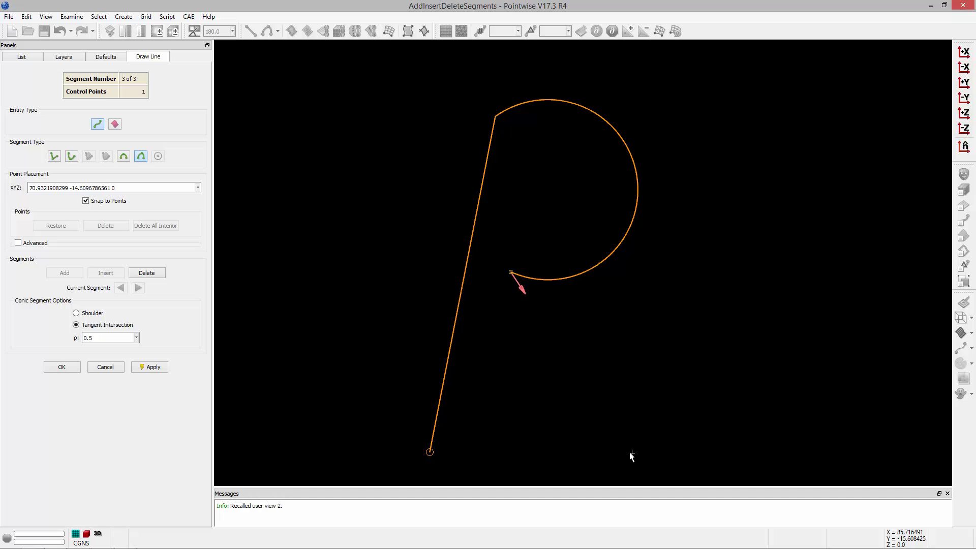
{"action": "left_click", "coordinate": [630, 453]}
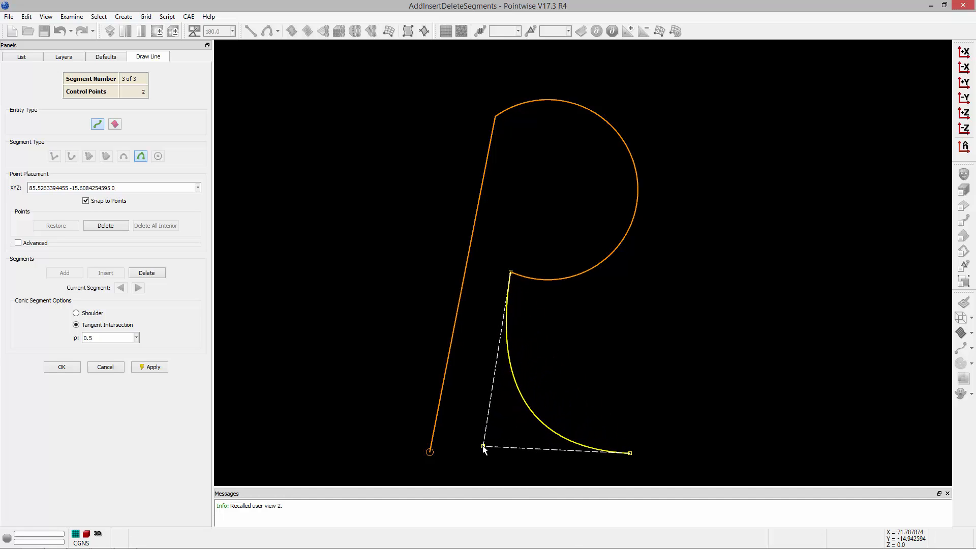
{"action": "left_click", "coordinate": [484, 448]}
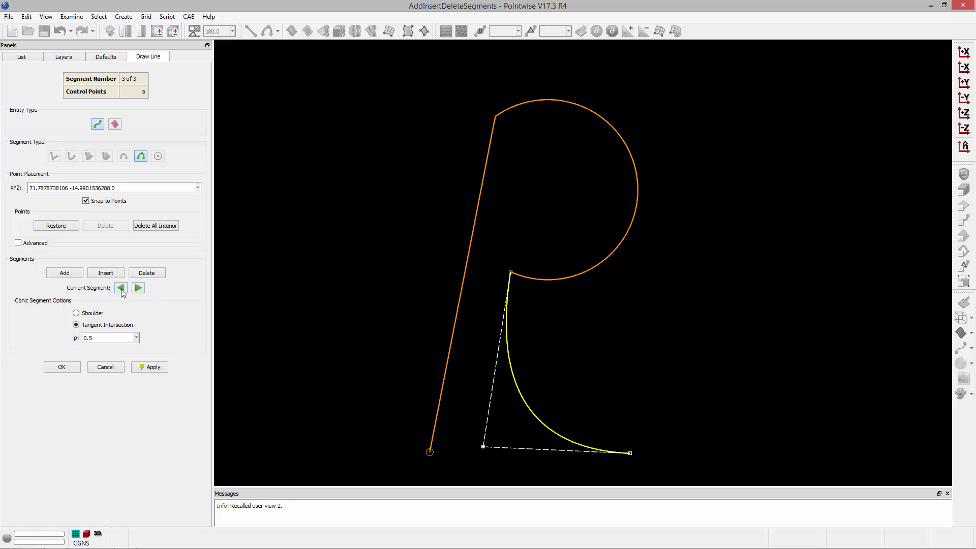
Insert a Line segment after the first line, ending at a top-right point before the arc.
{"action": "left_click", "coordinate": [121, 288]}
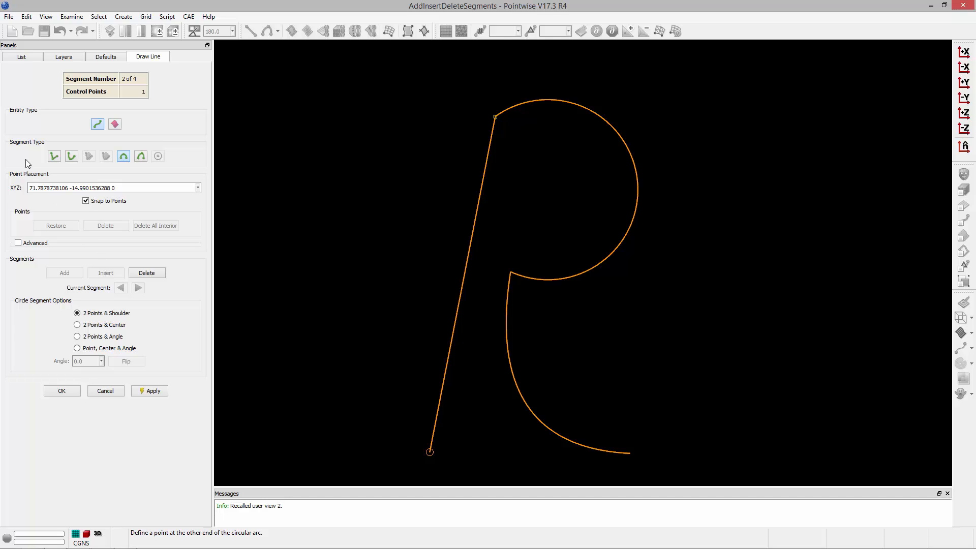
{"action": "left_click", "coordinate": [54, 155]}
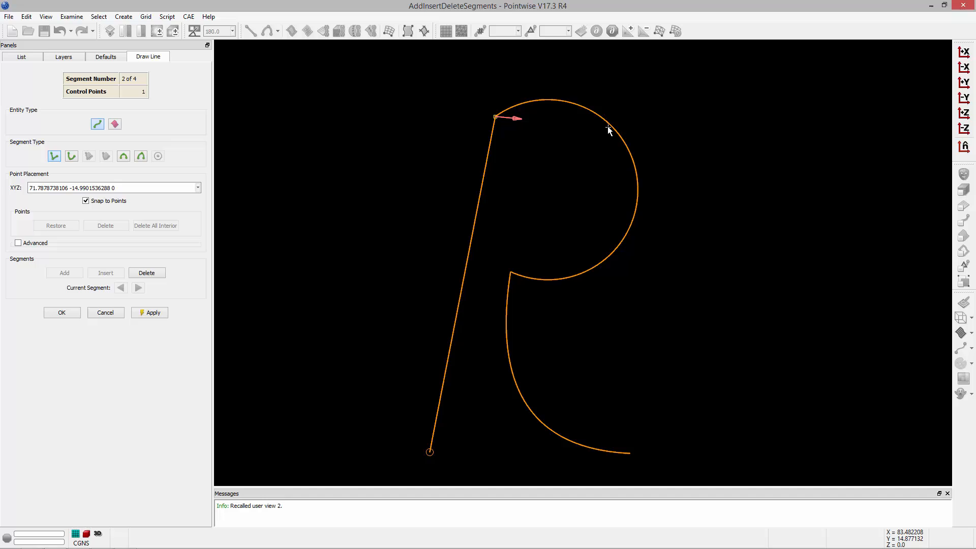
{"action": "left_click", "coordinate": [610, 129]}
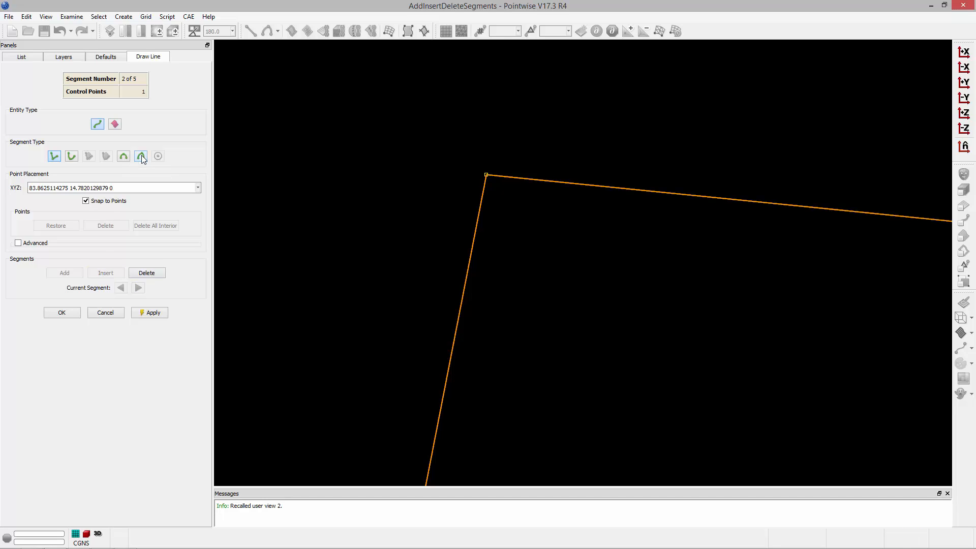
Insert a small Conic corner at the top junction, step through the segments and apply the connector with OK.
{"action": "left_click", "coordinate": [140, 156]}
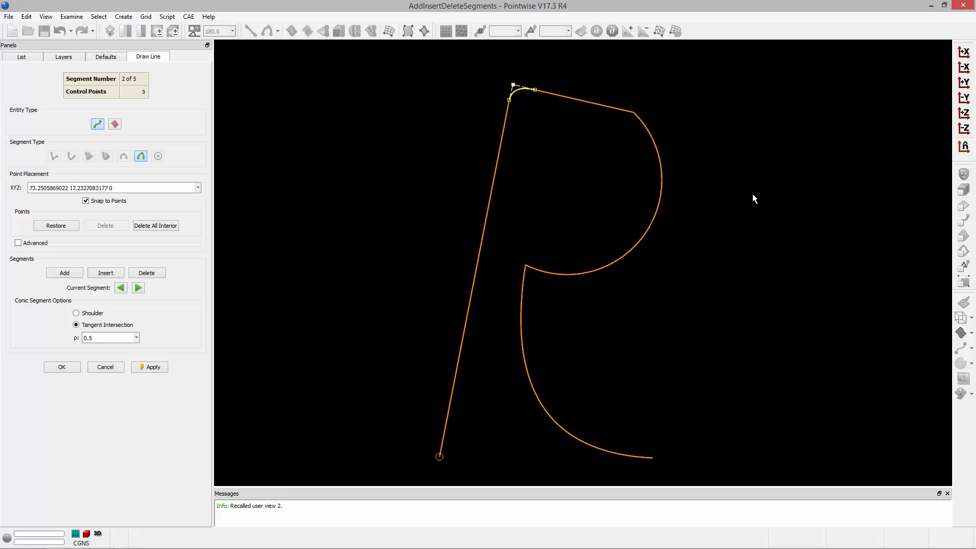
{"action": "mouse_move", "coordinate": [758, 202]}
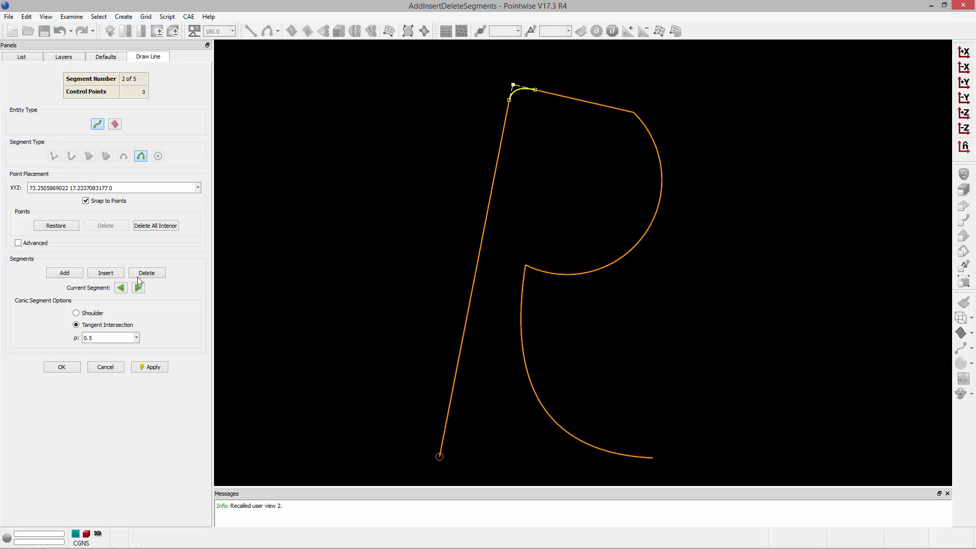
{"action": "left_click", "coordinate": [138, 287]}
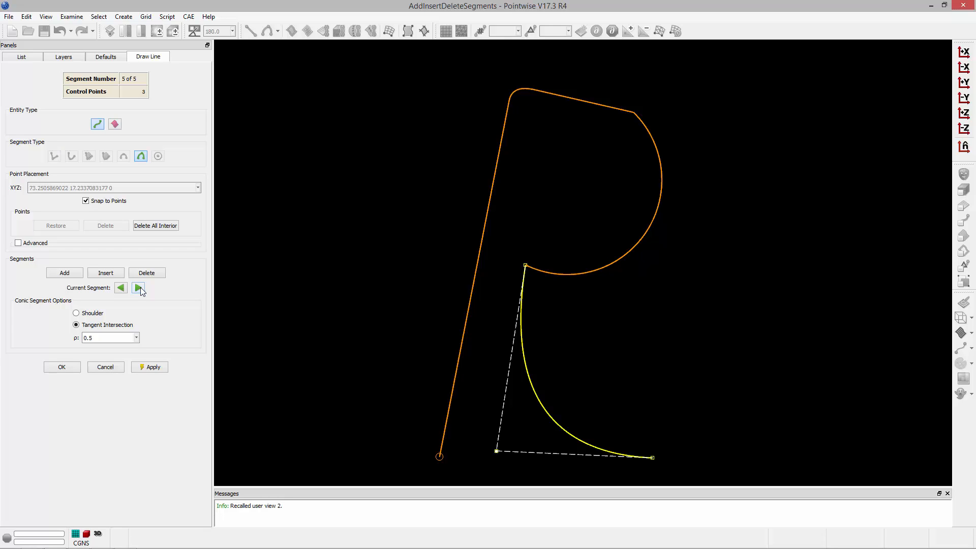
{"action": "left_click", "coordinate": [62, 367]}
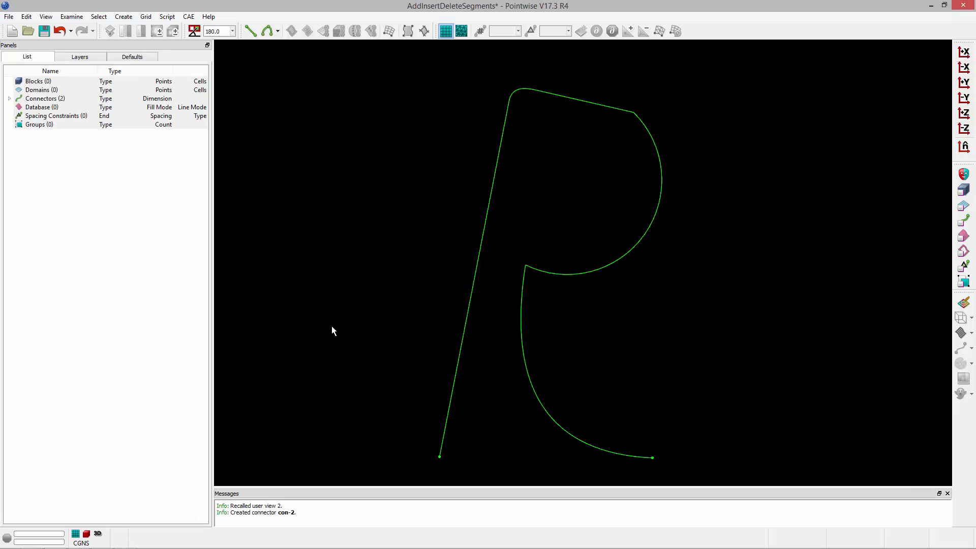